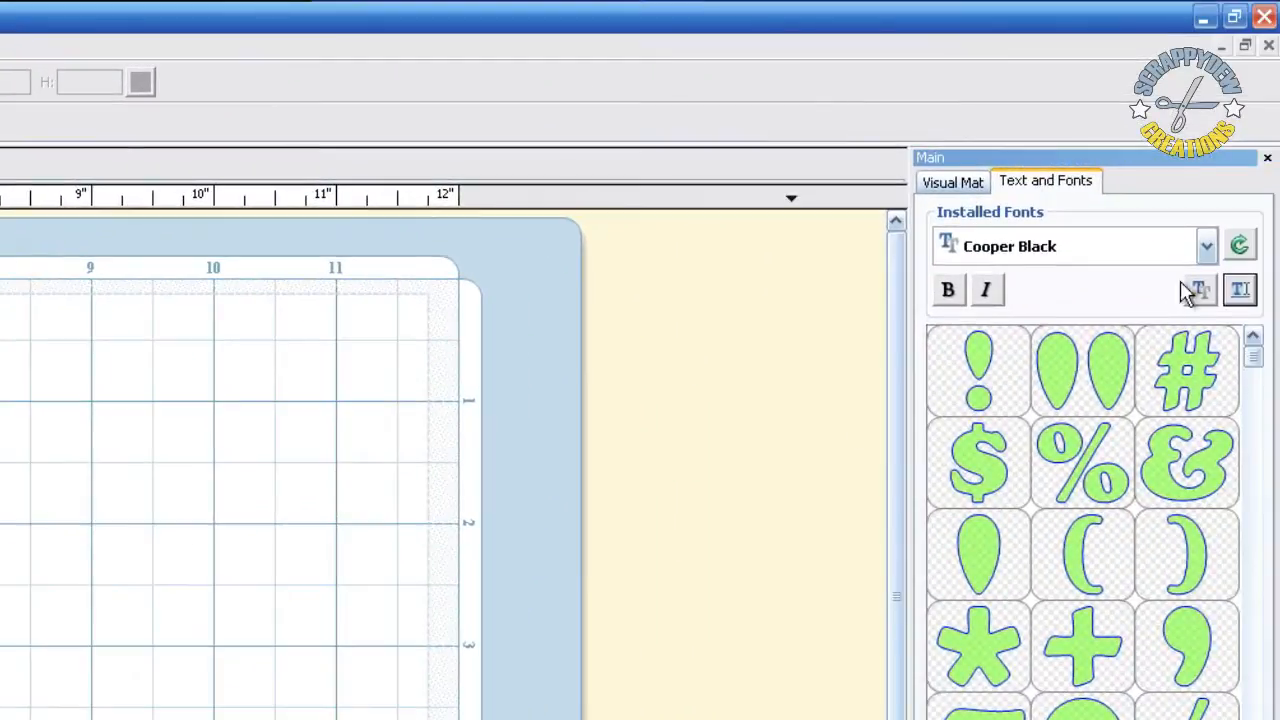
Add a new text group reading 'ARCH MY TEXT' in Cooper Black to the mat.
left_click(1240, 290)
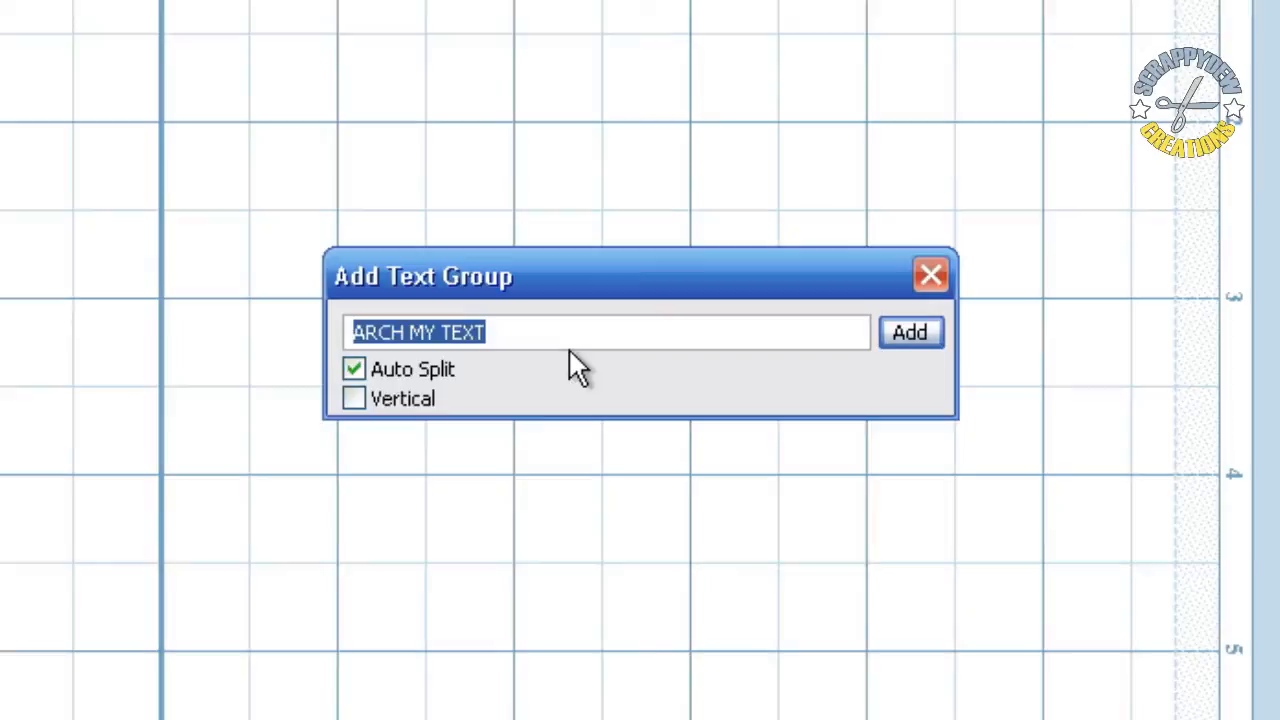
mouse_move(390, 404)
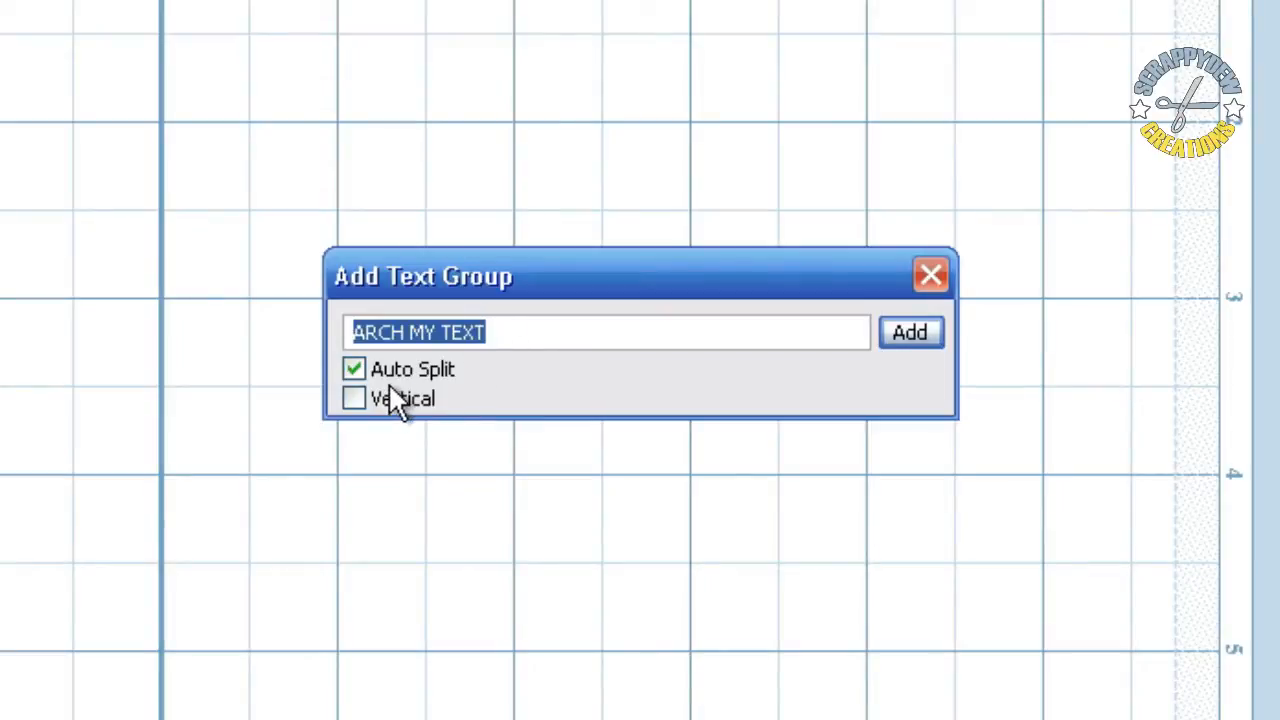
mouse_move(858, 390)
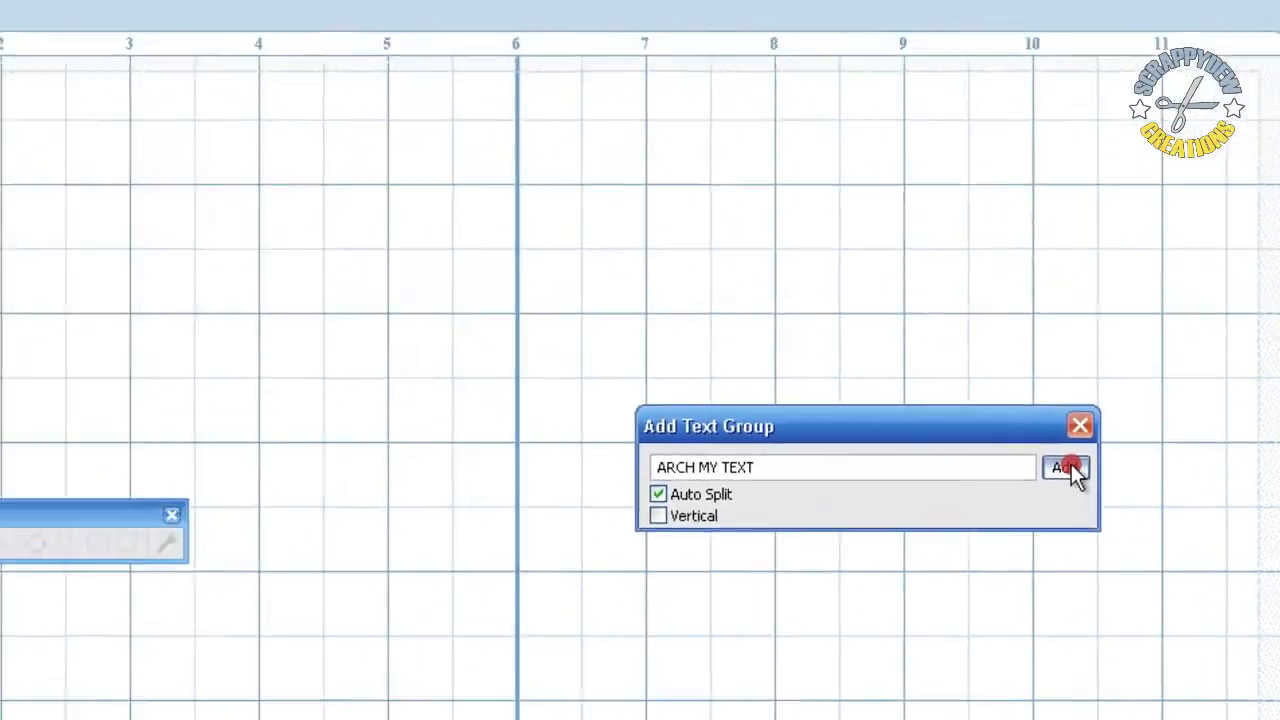
left_click(1064, 468)
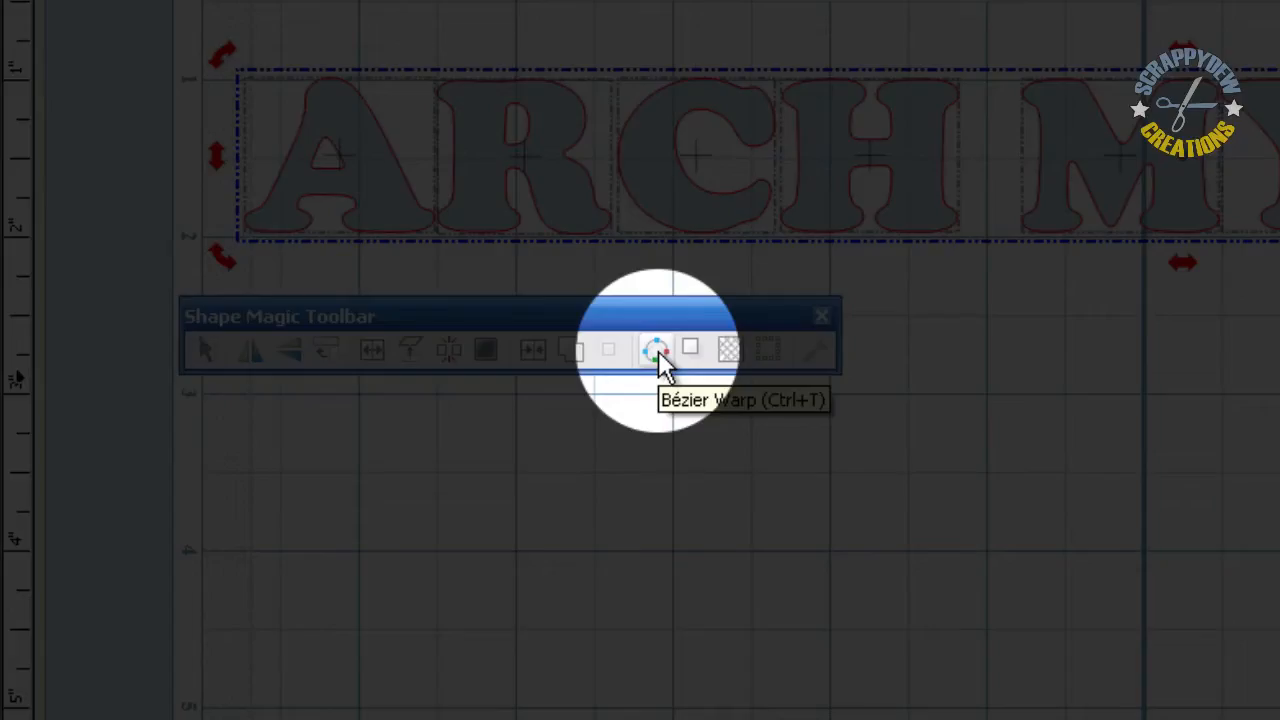
Launch Bezier Warp on the selected lettering, previewing it wrapped around a circle.
left_click(656, 348)
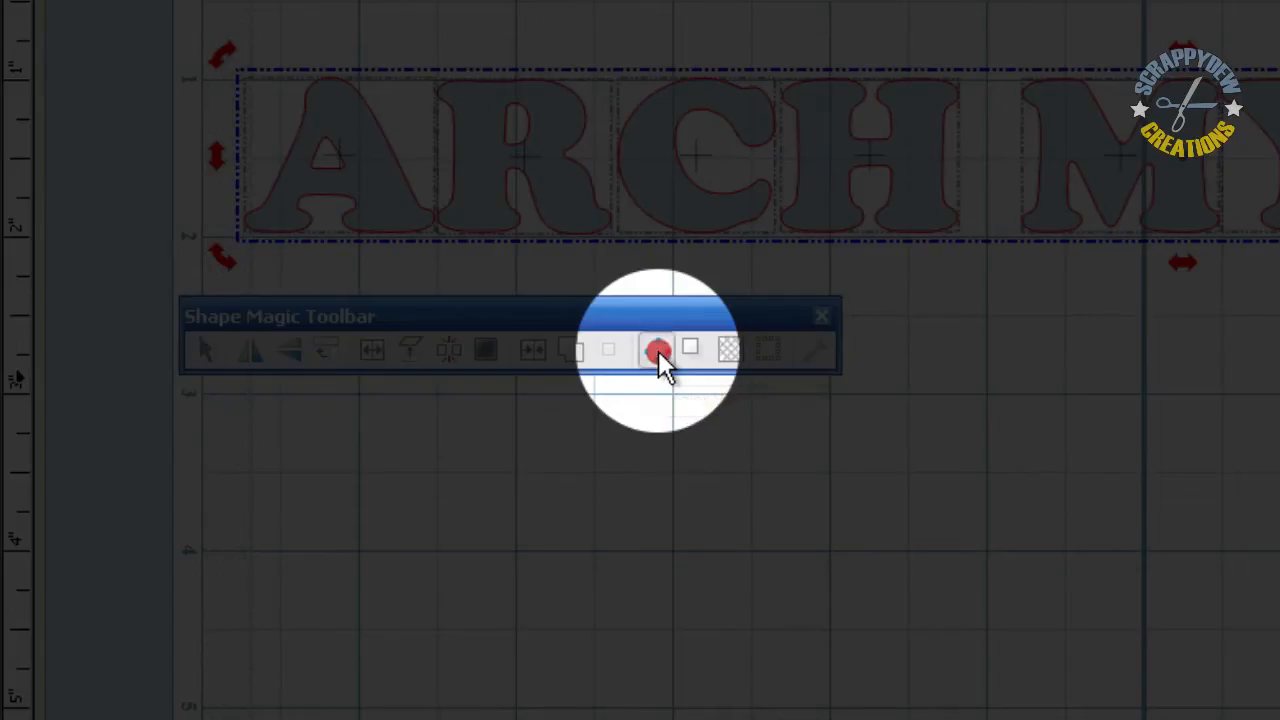
left_click(658, 348)
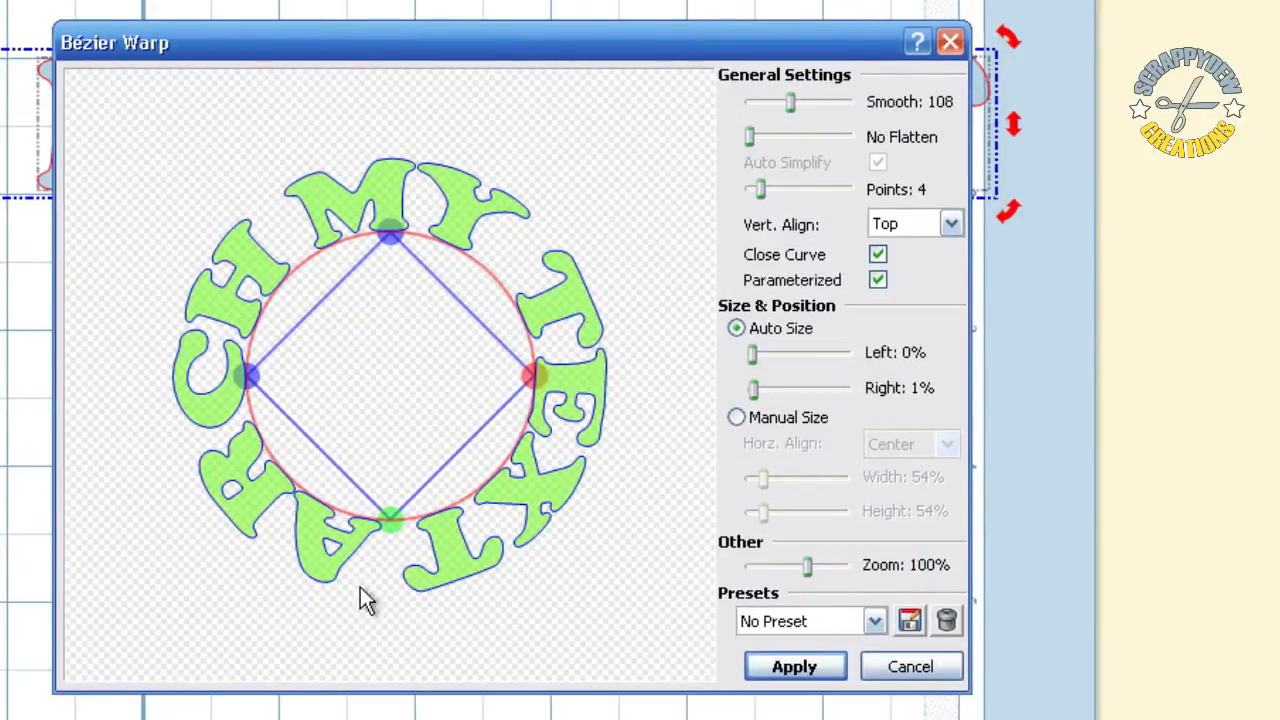
mouse_move(490, 590)
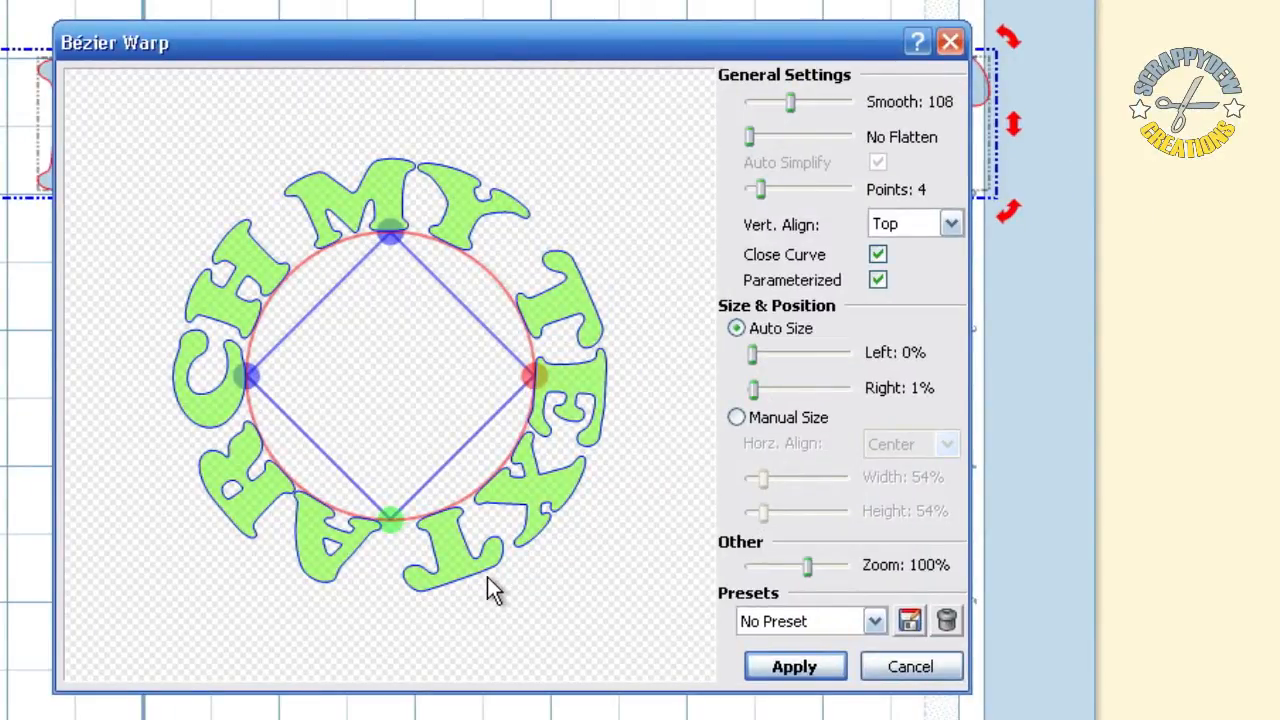
mouse_move(484, 500)
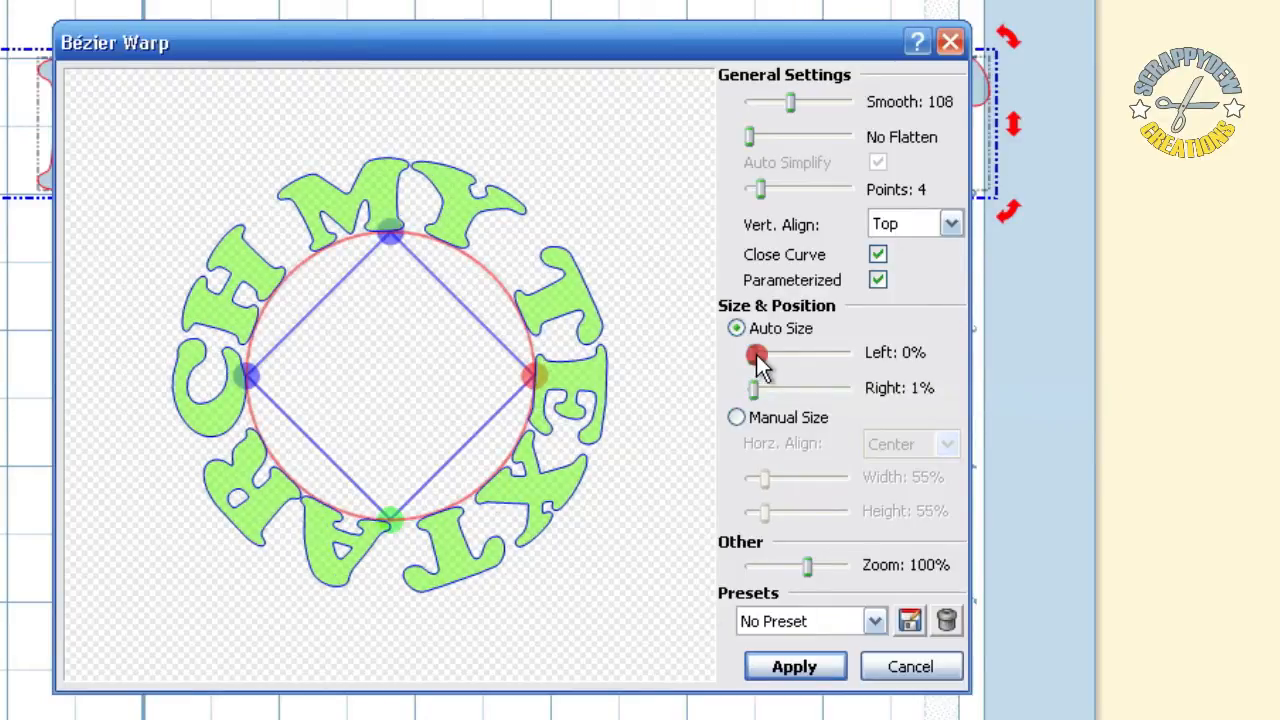
Set the warp's Left offset to 25% so ARCH begins at the circle's left side.
left_click(756, 354)
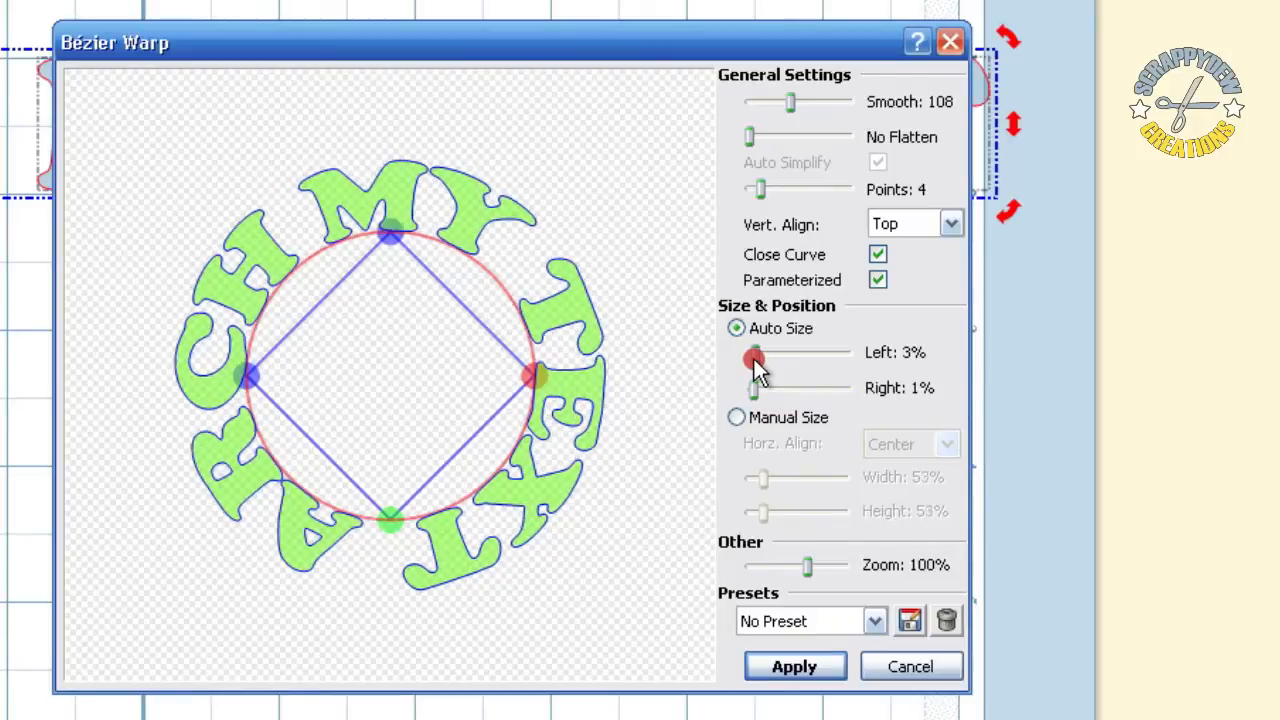
left_click_drag(756, 358, 776, 358)
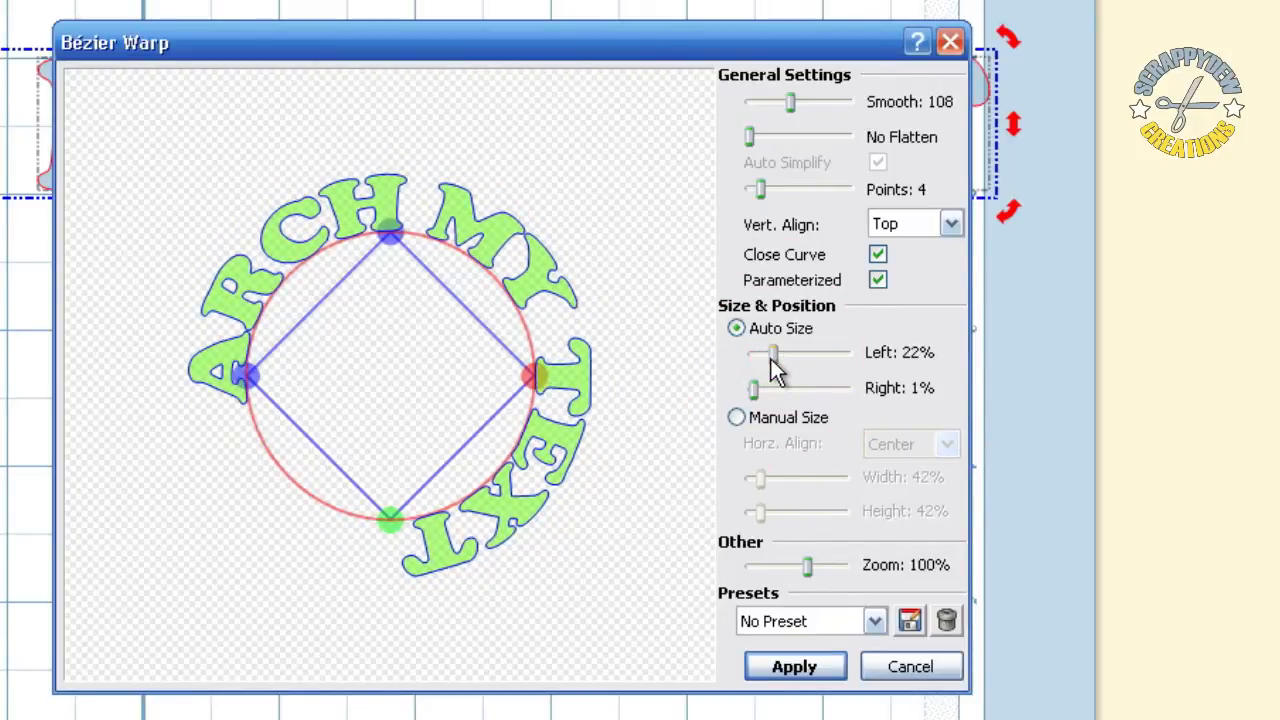
left_click_drag(772, 352, 790, 352)
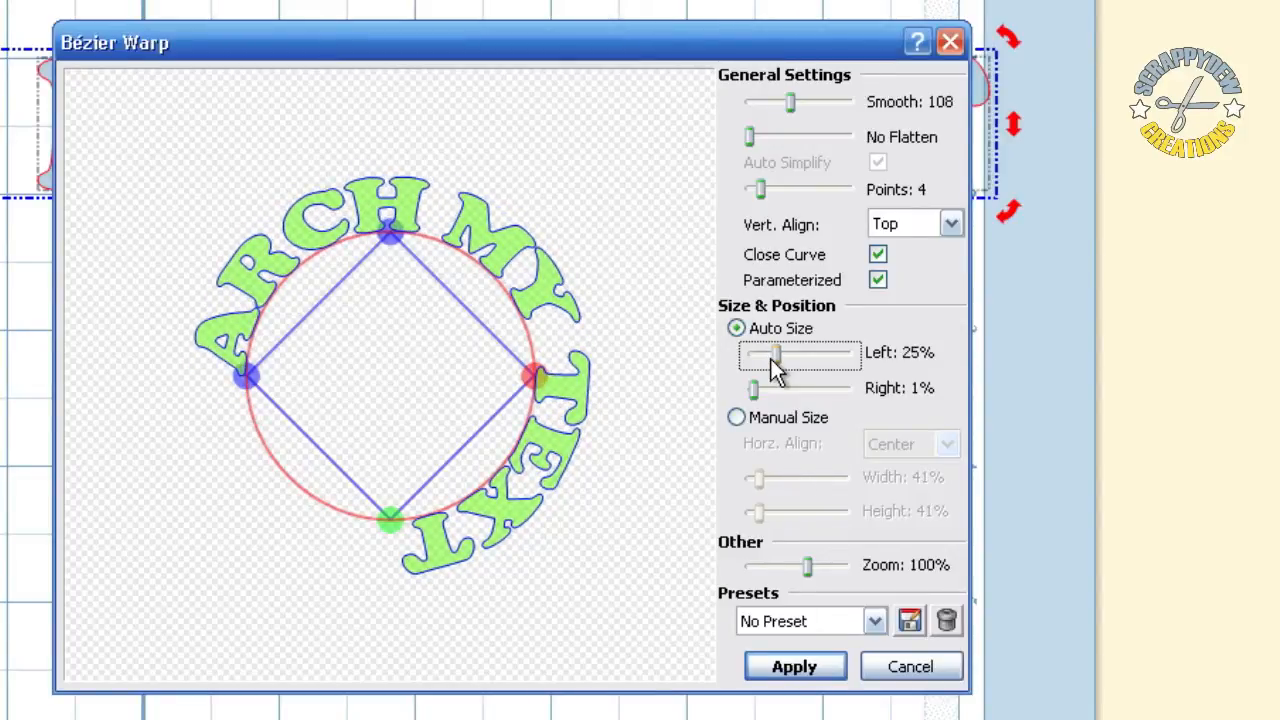
mouse_move(756, 404)
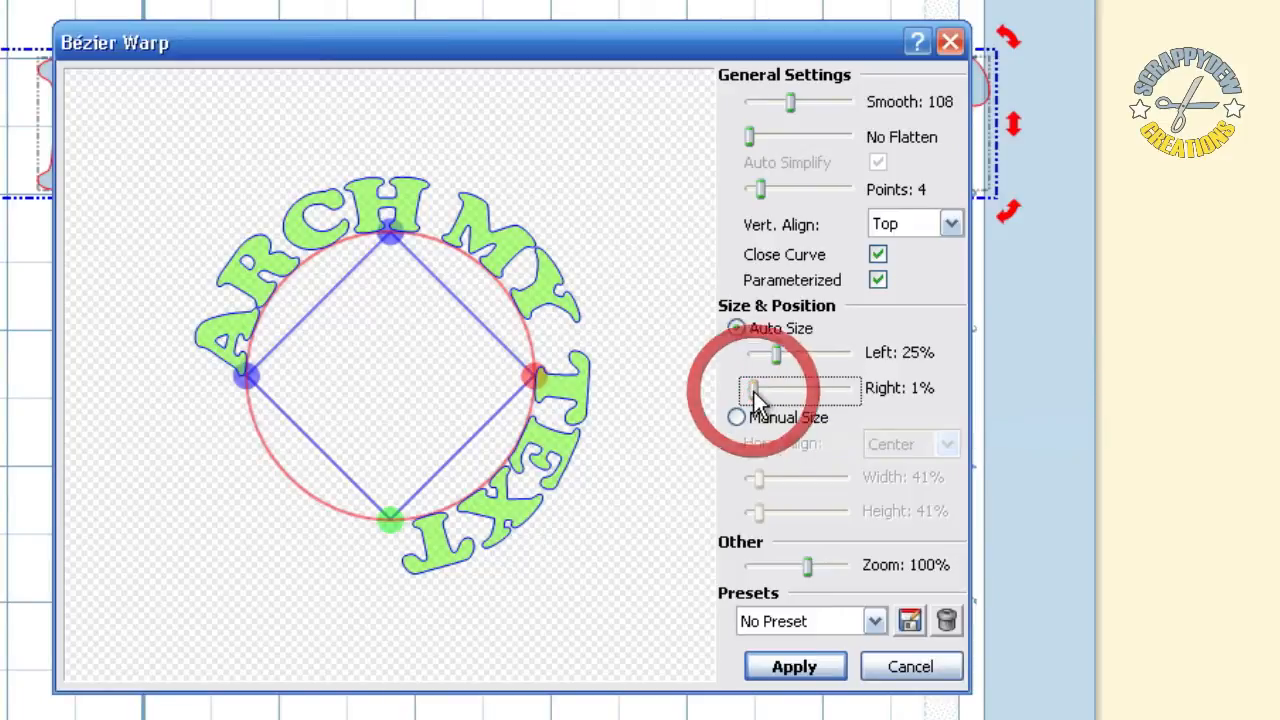
Set the Right offset to 25% for a symmetric top-half arch and apply it.
left_click(736, 328)
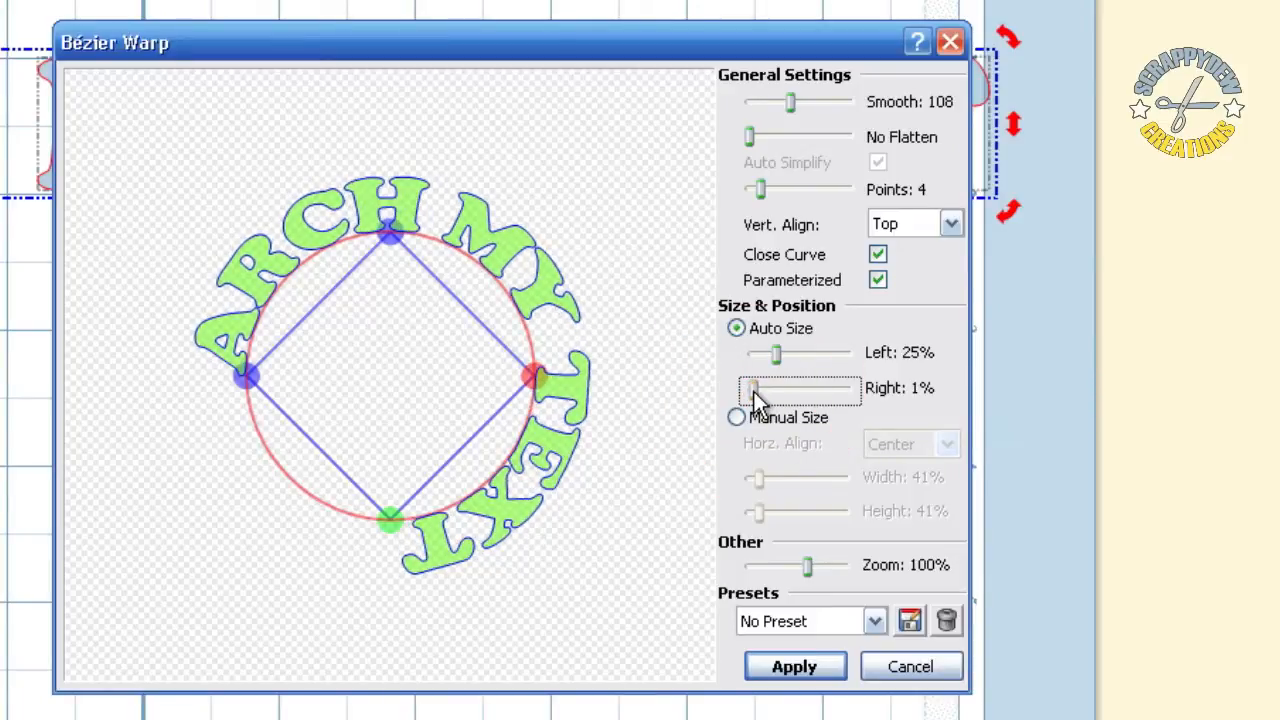
left_click_drag(756, 388, 772, 388)
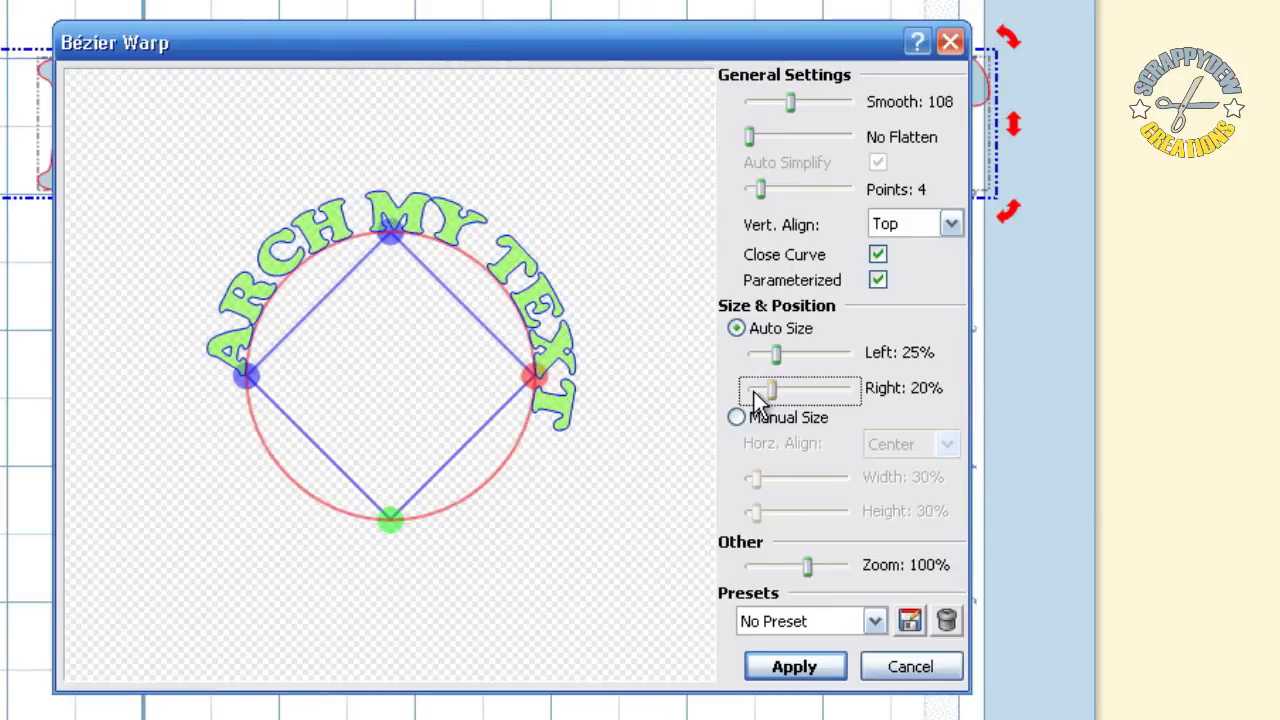
left_click_drag(768, 388, 778, 388)
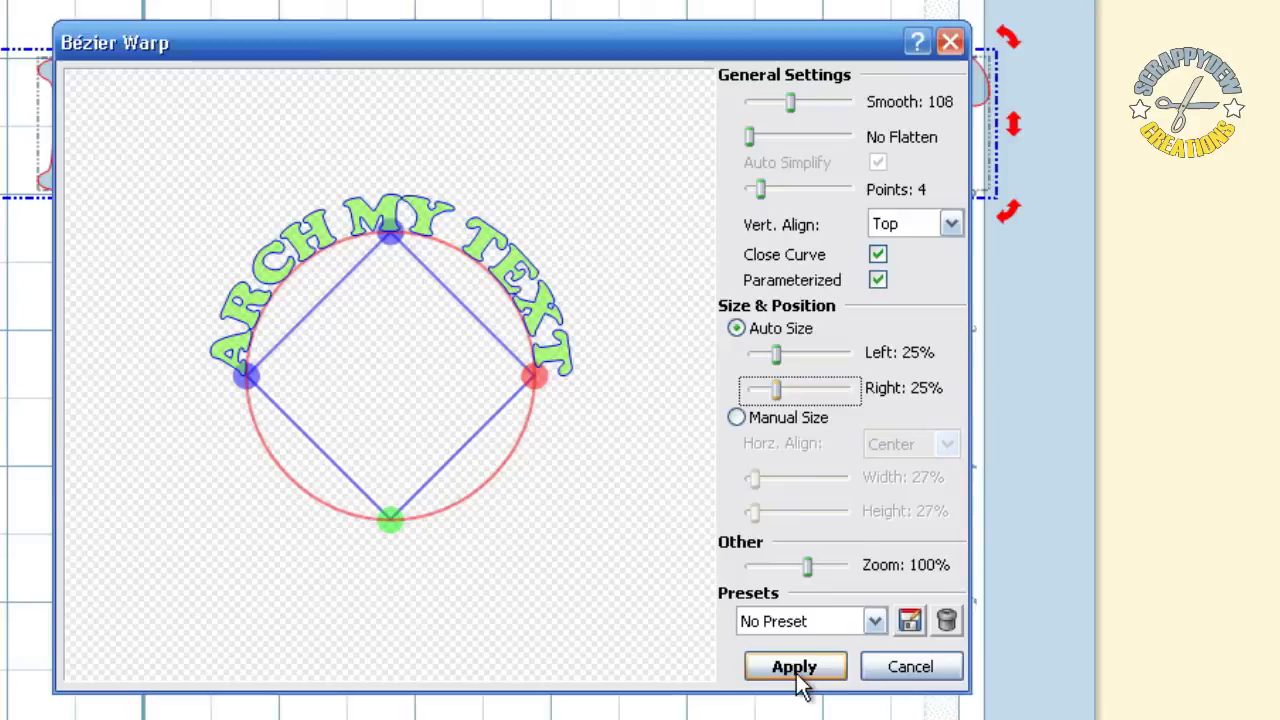
left_click(794, 666)
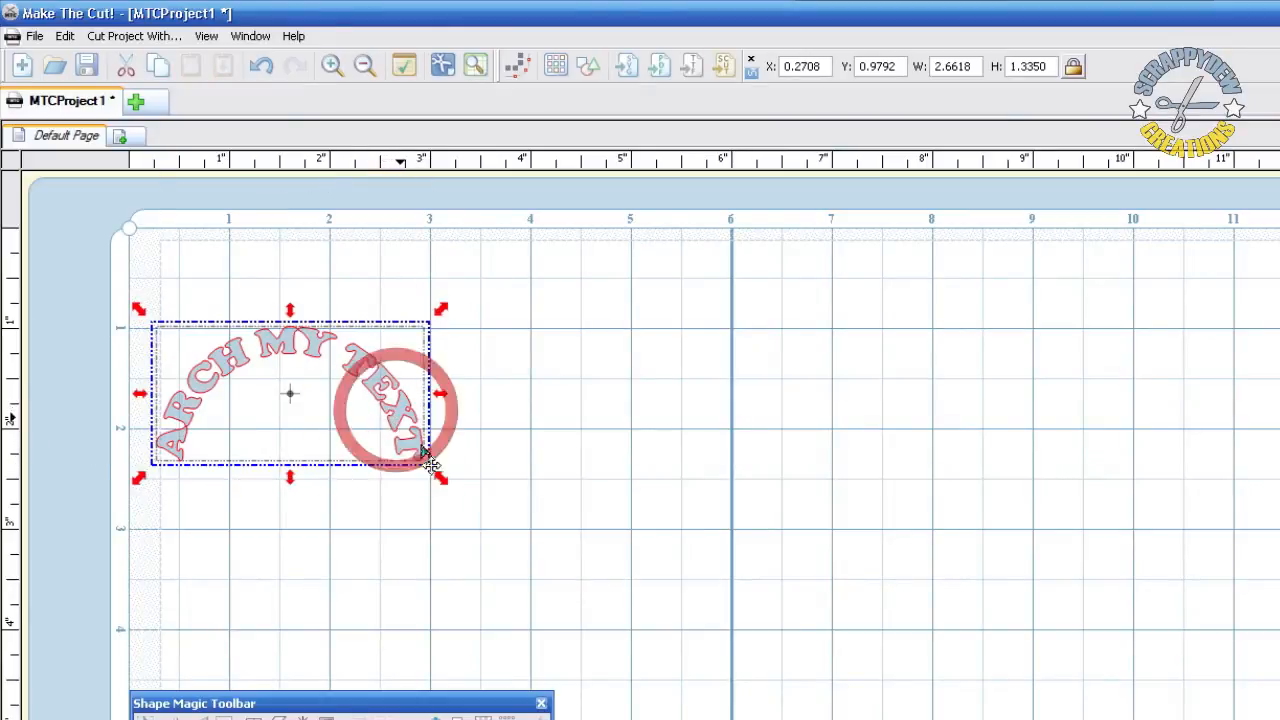
Scale the arched text group up to about 4.6 inches wide via its corner handle.
left_click_drag(440, 476, 816, 580)
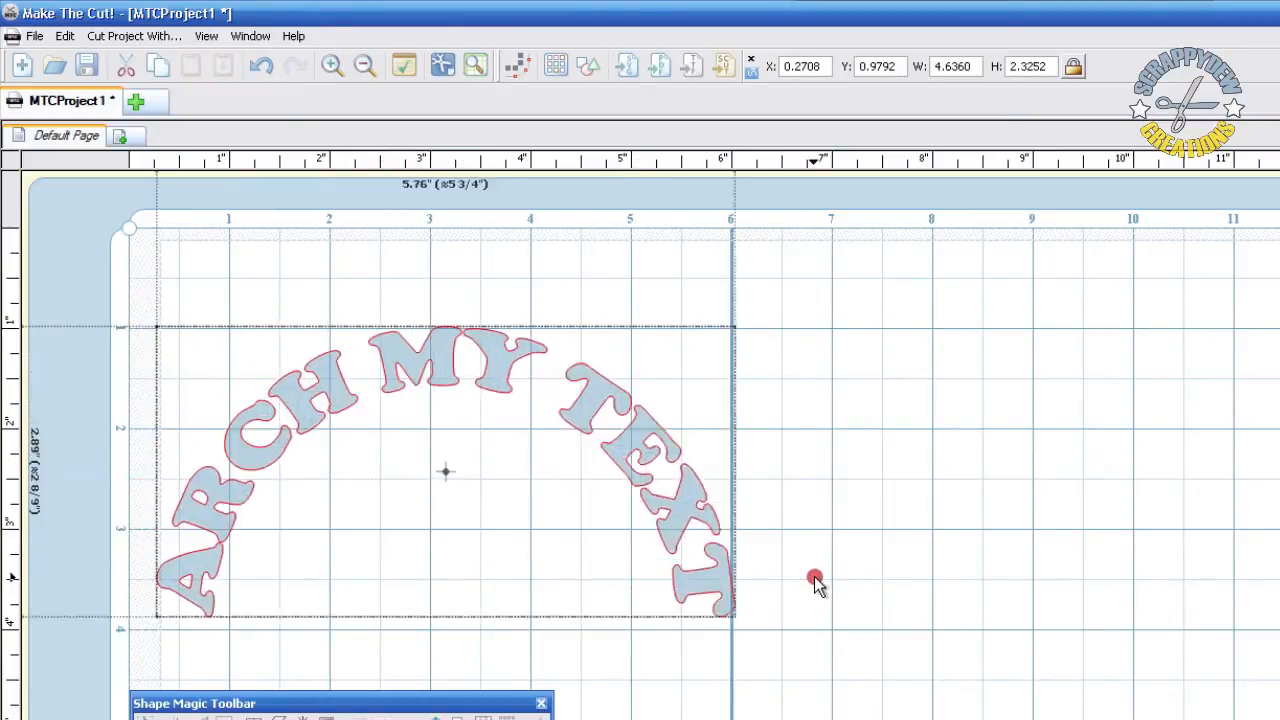